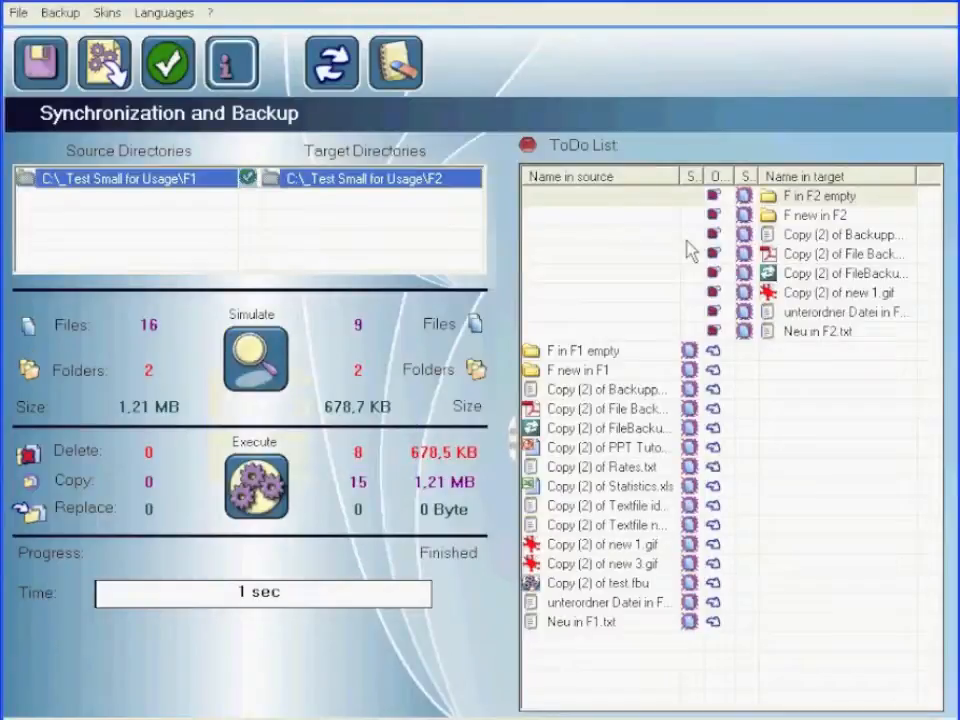
pyautogui.moveTo(720, 584)
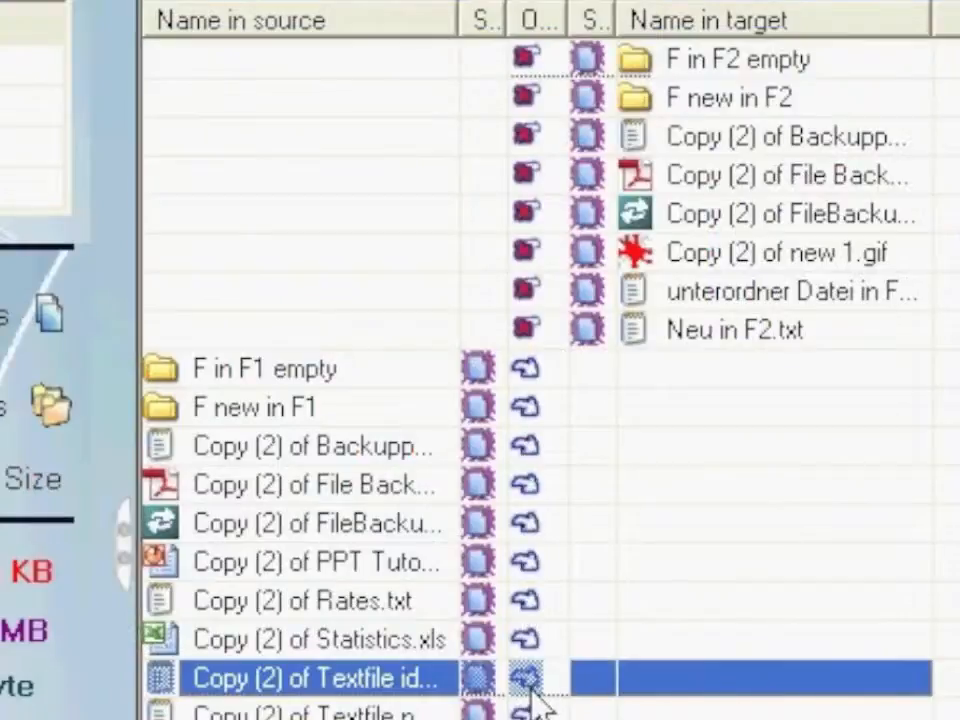
pyautogui.moveTo(584, 580)
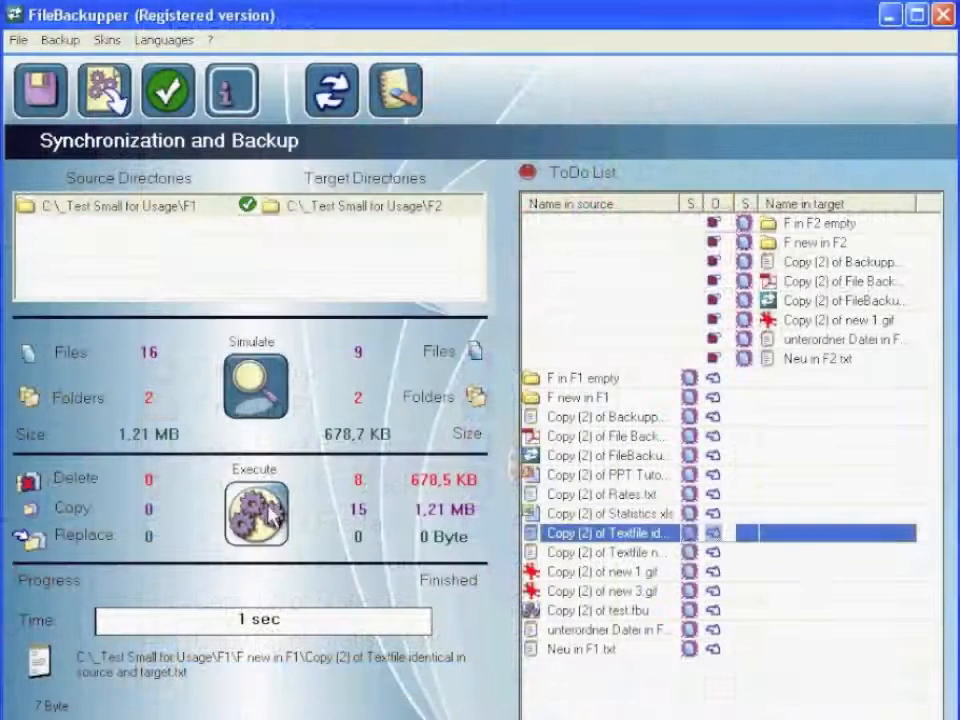
# Select the 'Copy (2) of Textfile identical' ToDo row to reveal its full F1 source path.
pyautogui.click(256, 512)
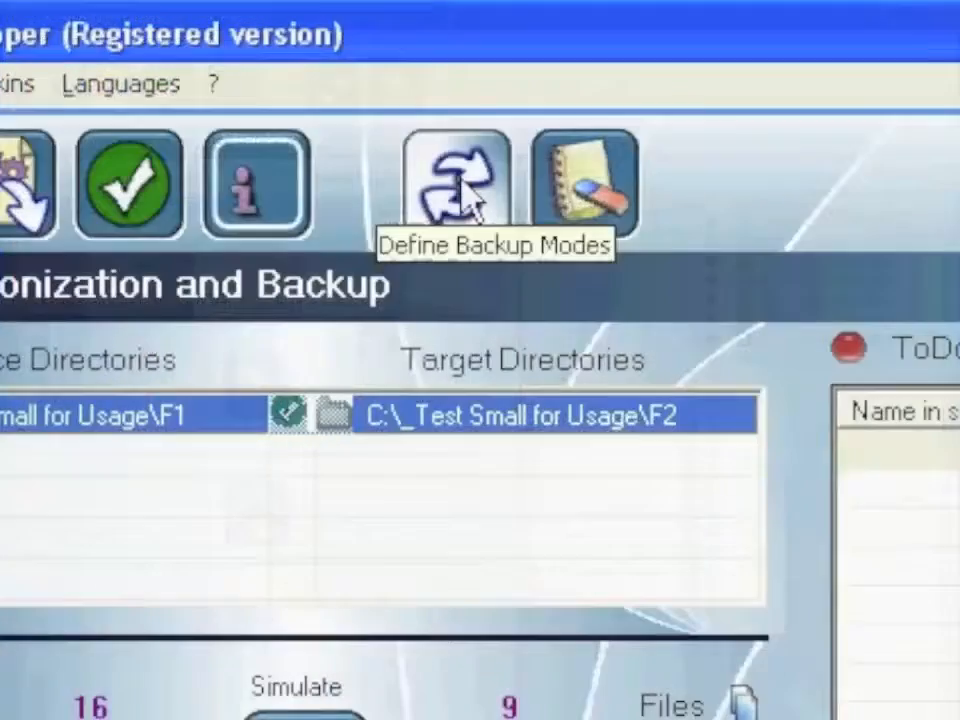
# In Backup Modes, set identical-file and newer-source-file operations for the A->B Incremental scheme, copying newer files to target.
pyautogui.click(452, 184)
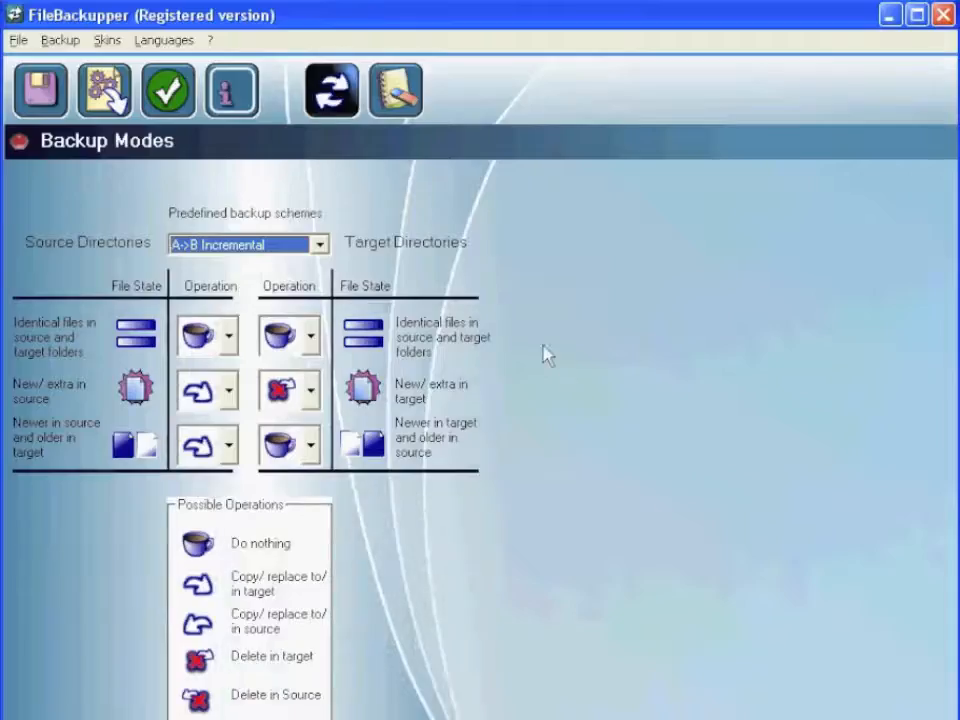
pyautogui.moveTo(564, 378)
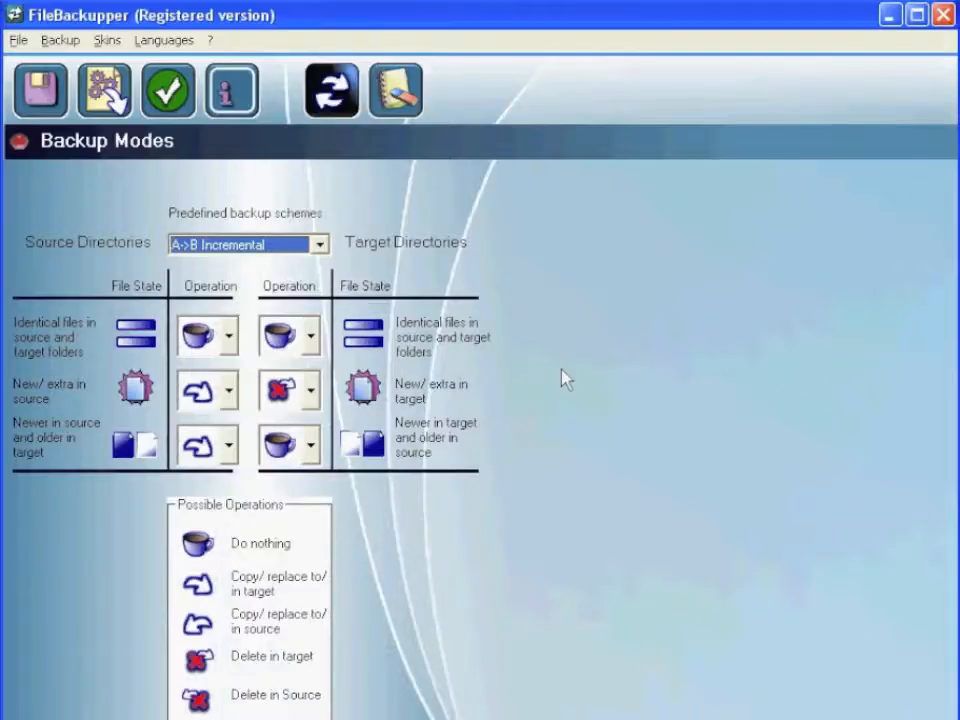
pyautogui.moveTo(592, 392)
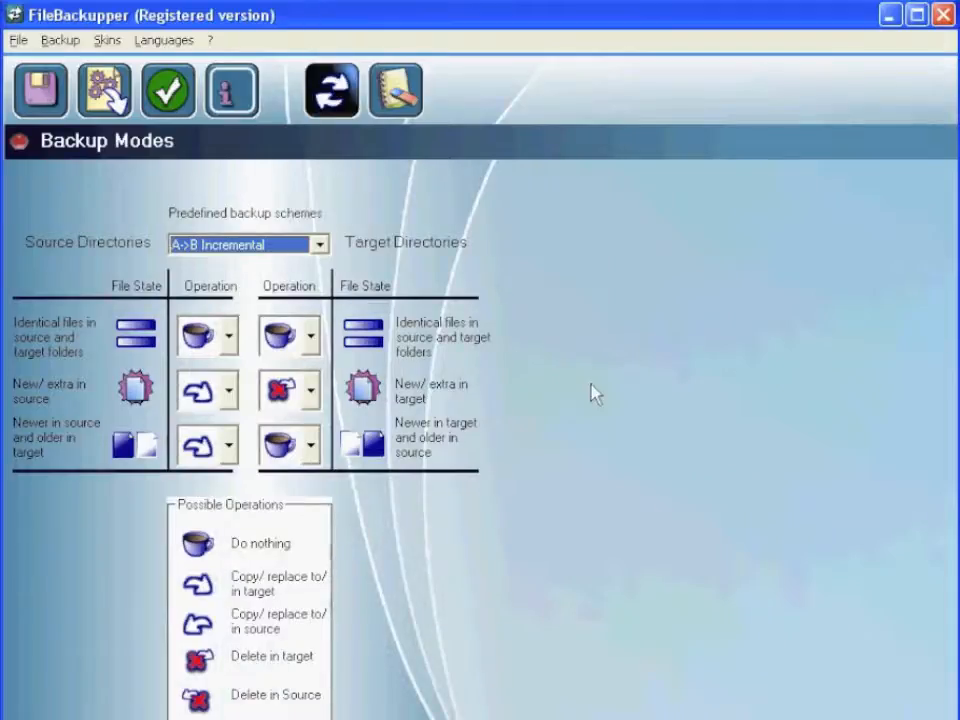
pyautogui.moveTo(76, 348)
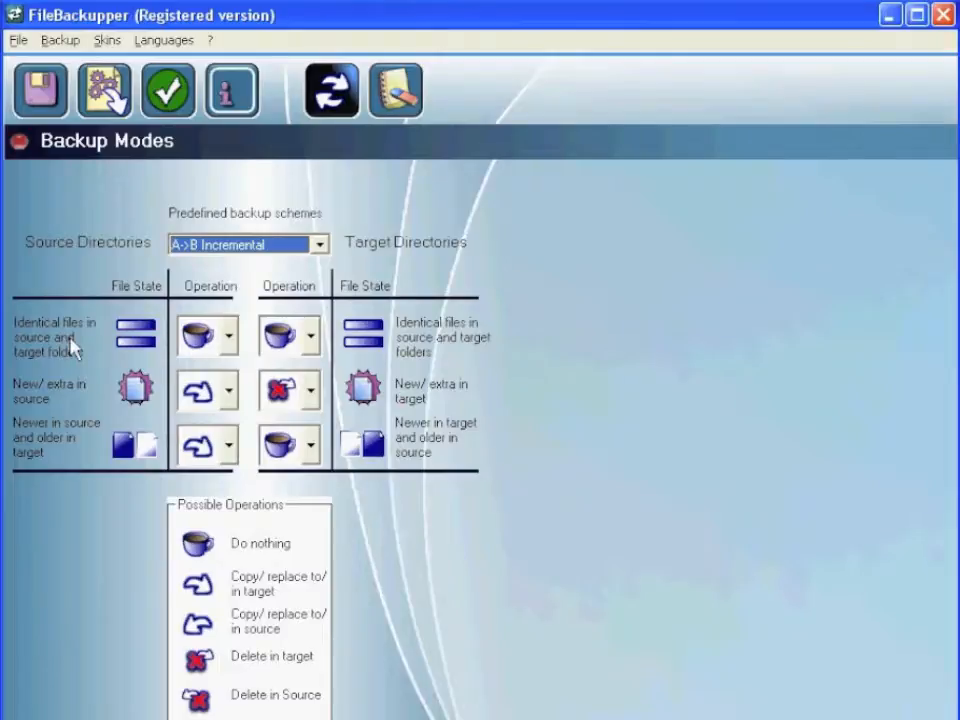
pyautogui.moveTo(36, 284)
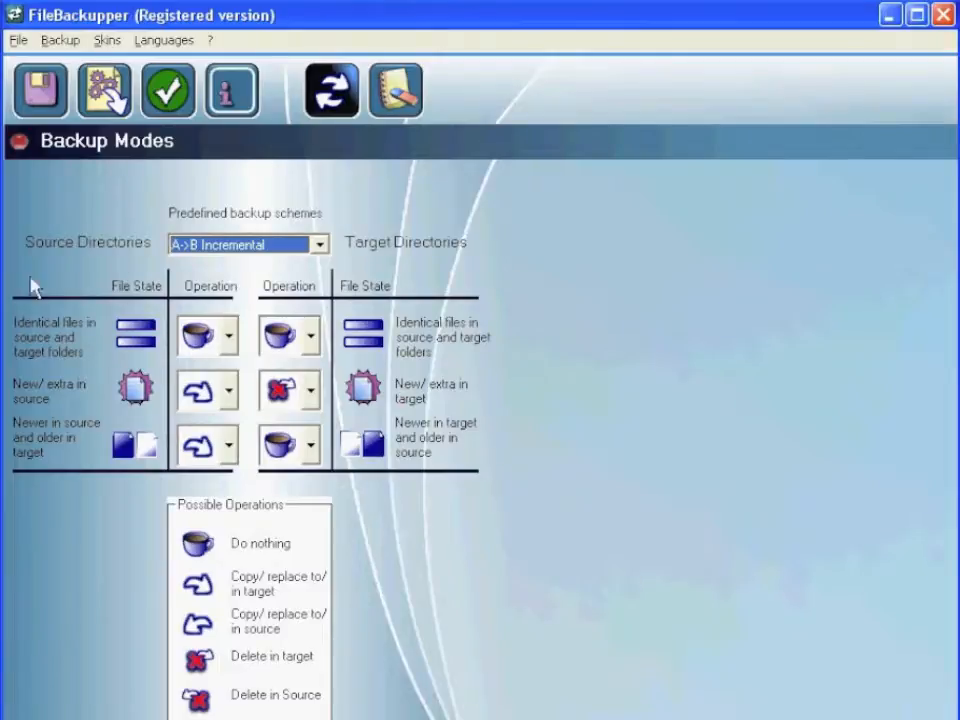
pyautogui.moveTo(280, 370)
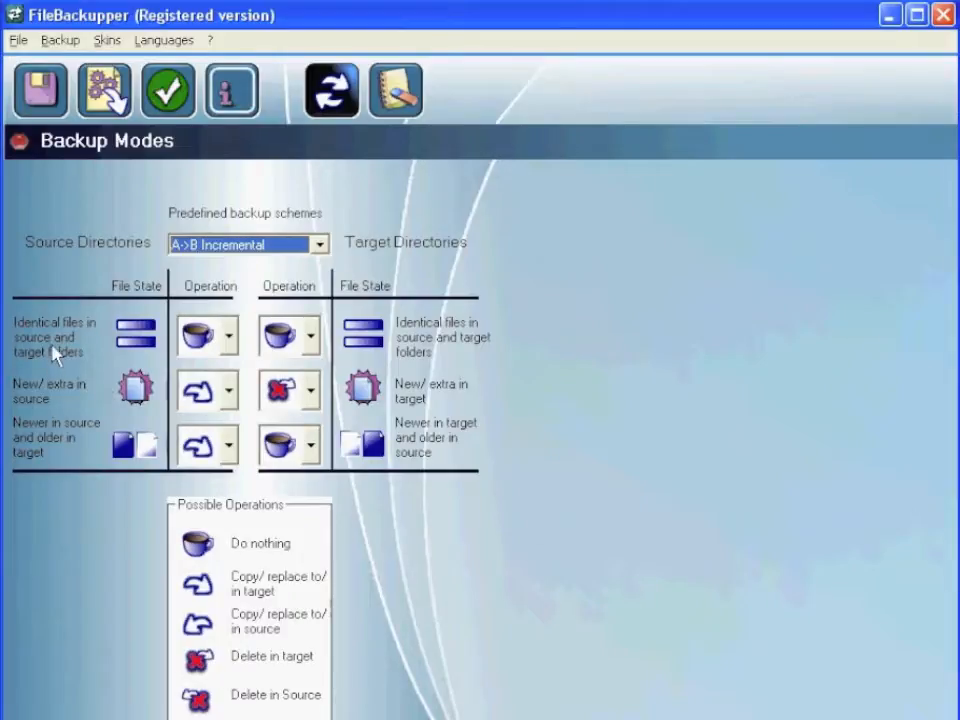
pyautogui.moveTo(76, 352)
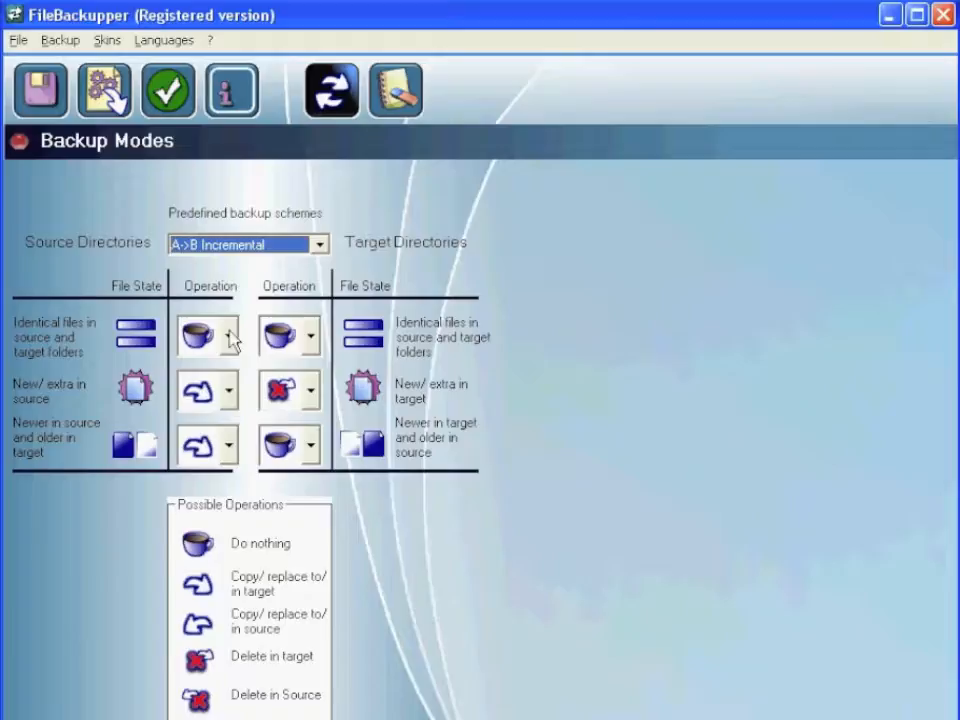
pyautogui.click(232, 336)
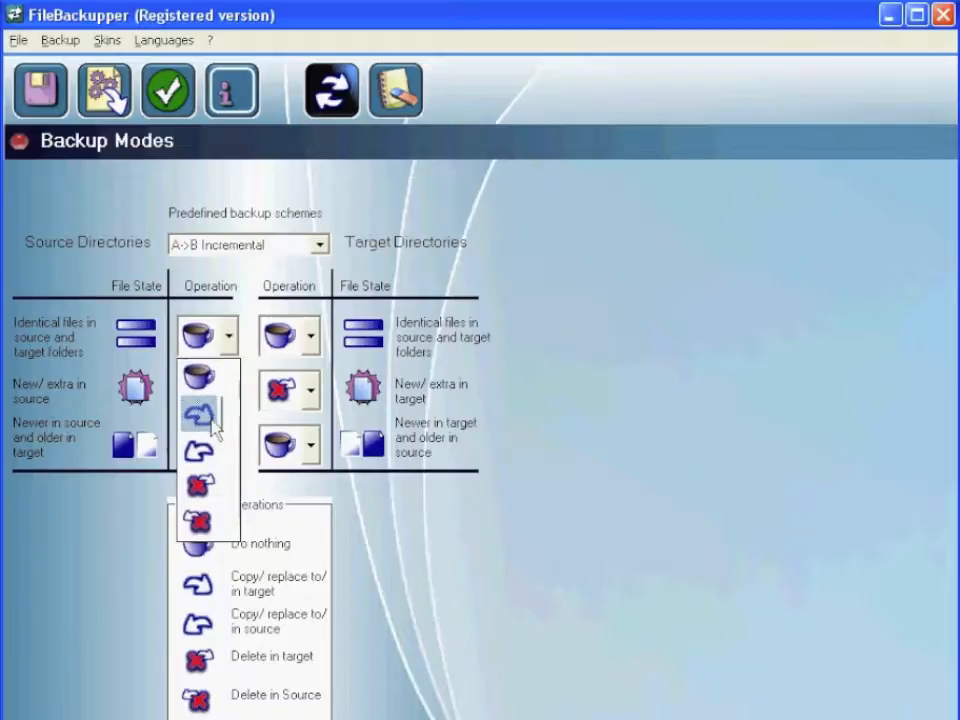
pyautogui.click(198, 410)
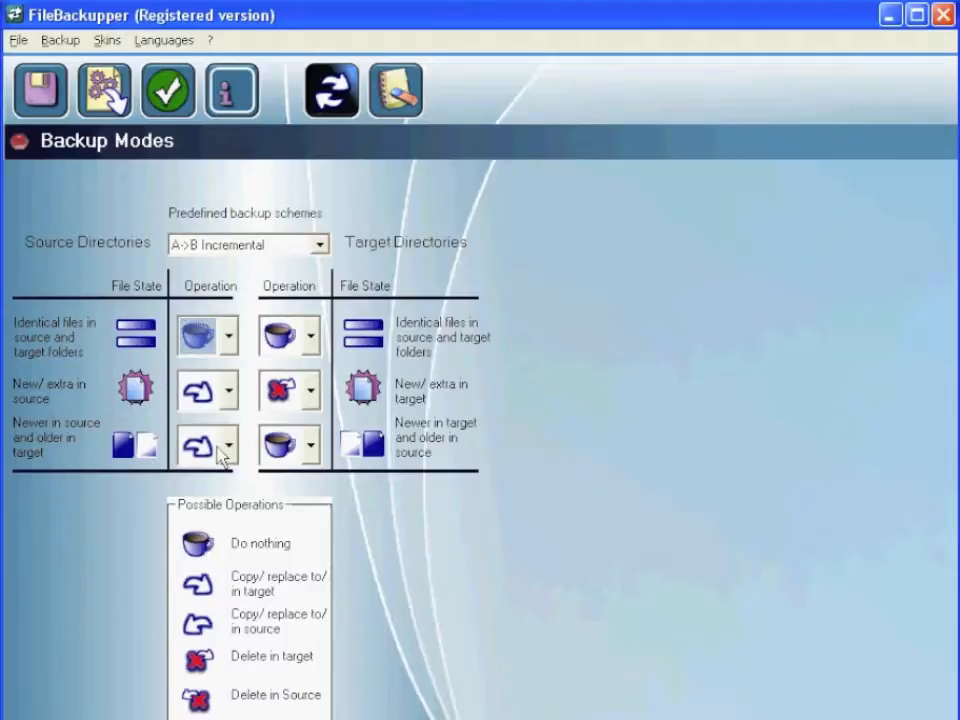
pyautogui.click(228, 444)
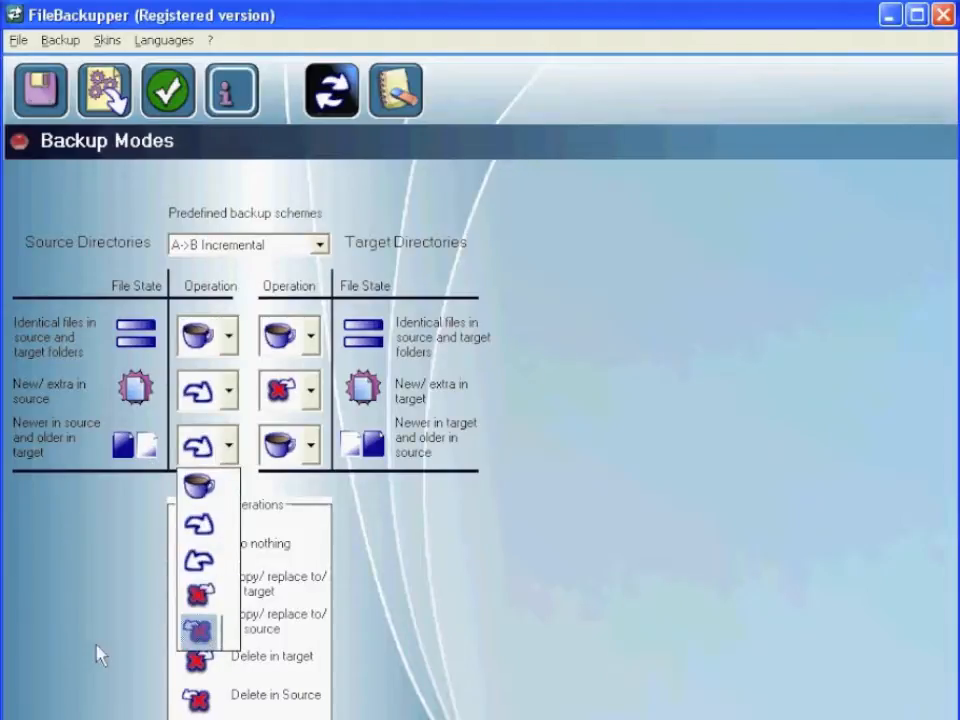
pyautogui.click(200, 630)
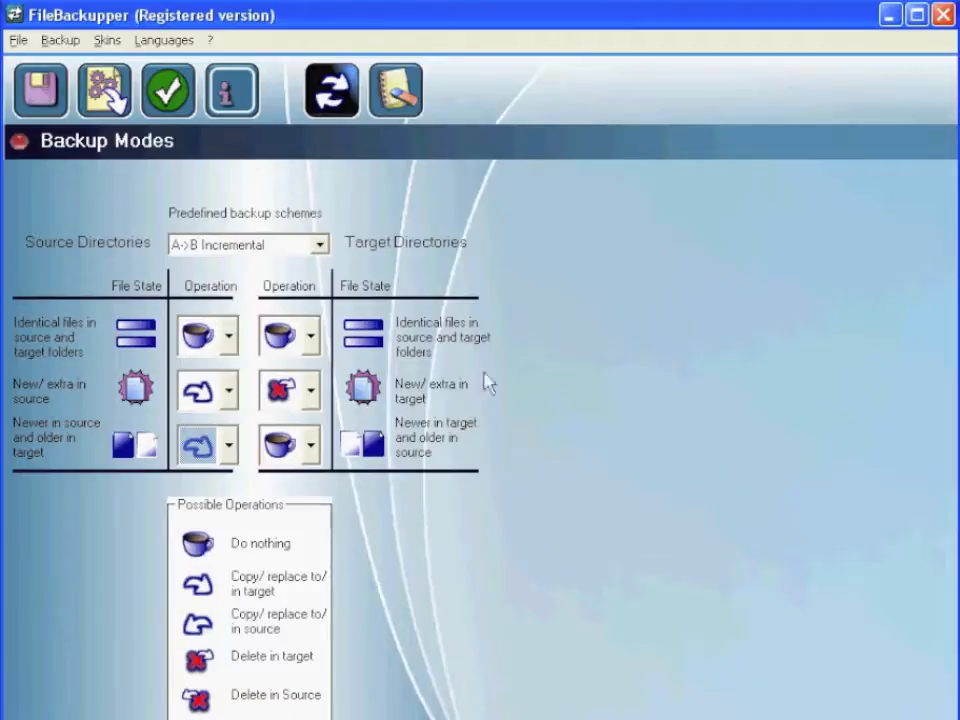
pyautogui.moveTo(424, 320)
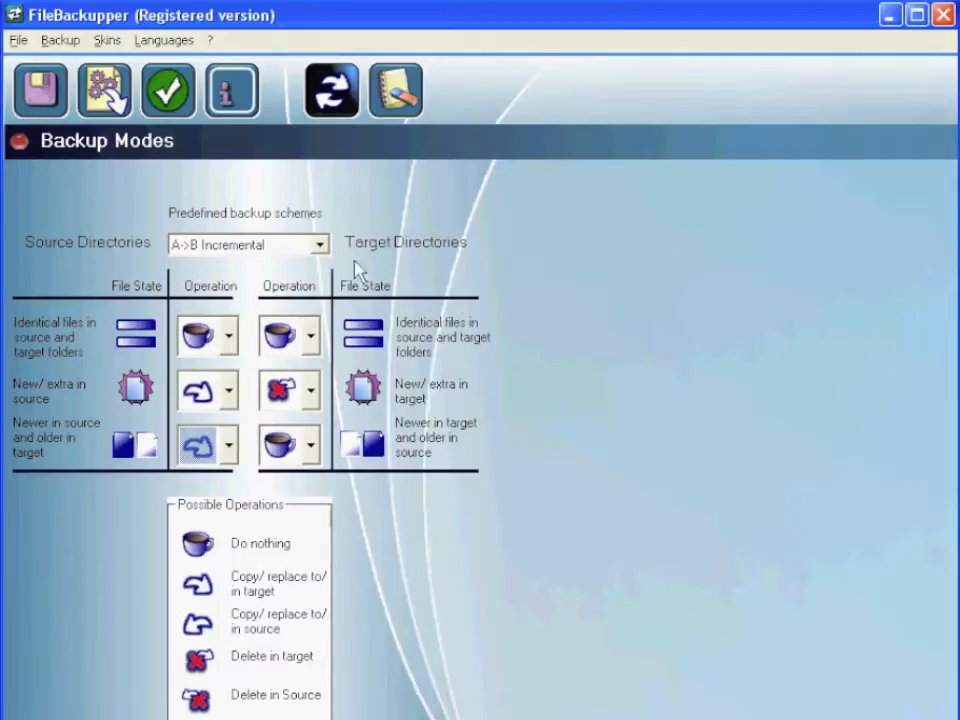
# Choose the A<>B Synchronization predefined scheme and return to the ToDo list showing 1 replacement.
pyautogui.click(318, 244)
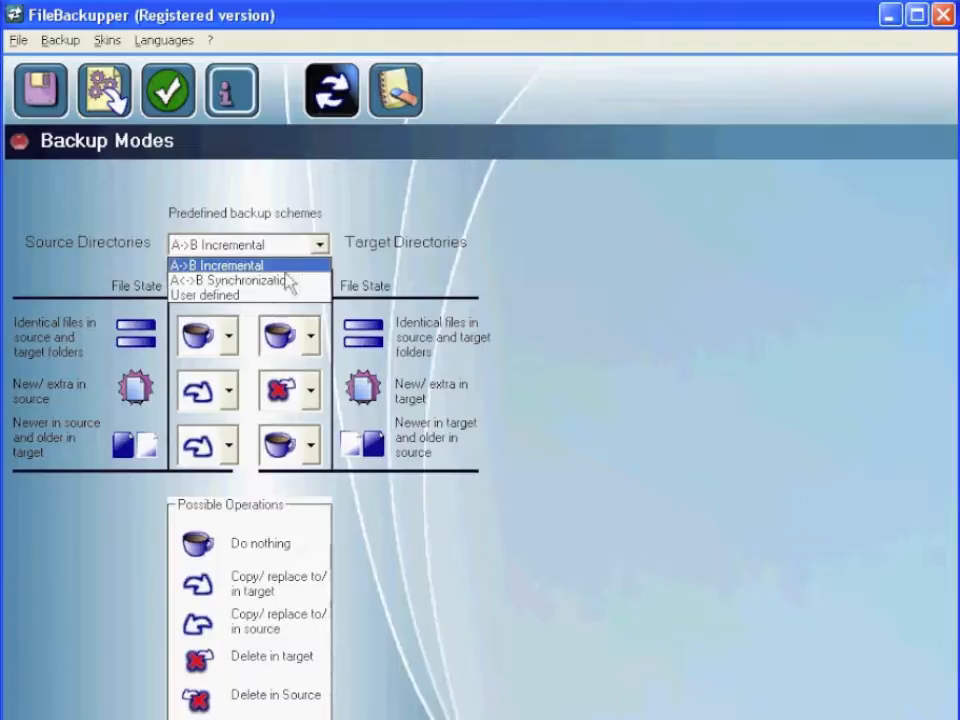
pyautogui.click(216, 264)
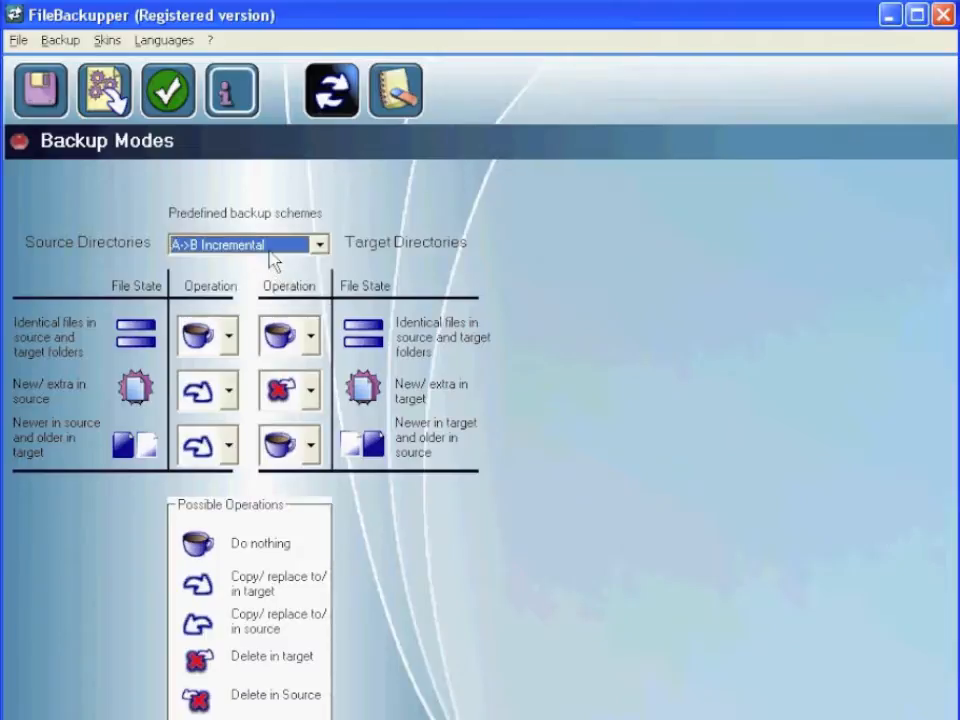
pyautogui.click(244, 244)
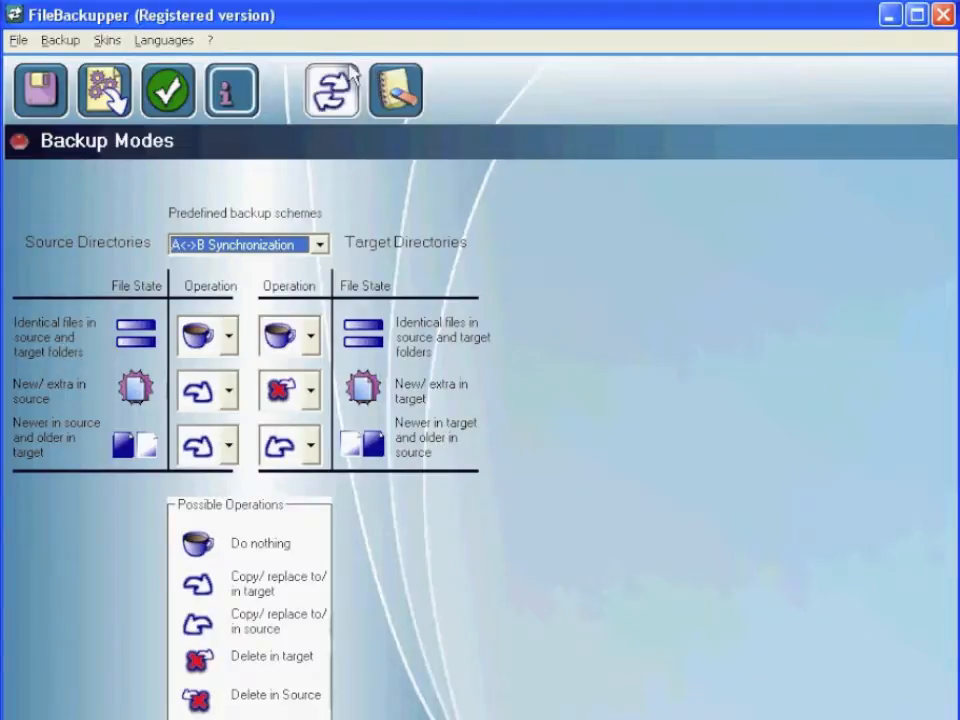
pyautogui.click(330, 90)
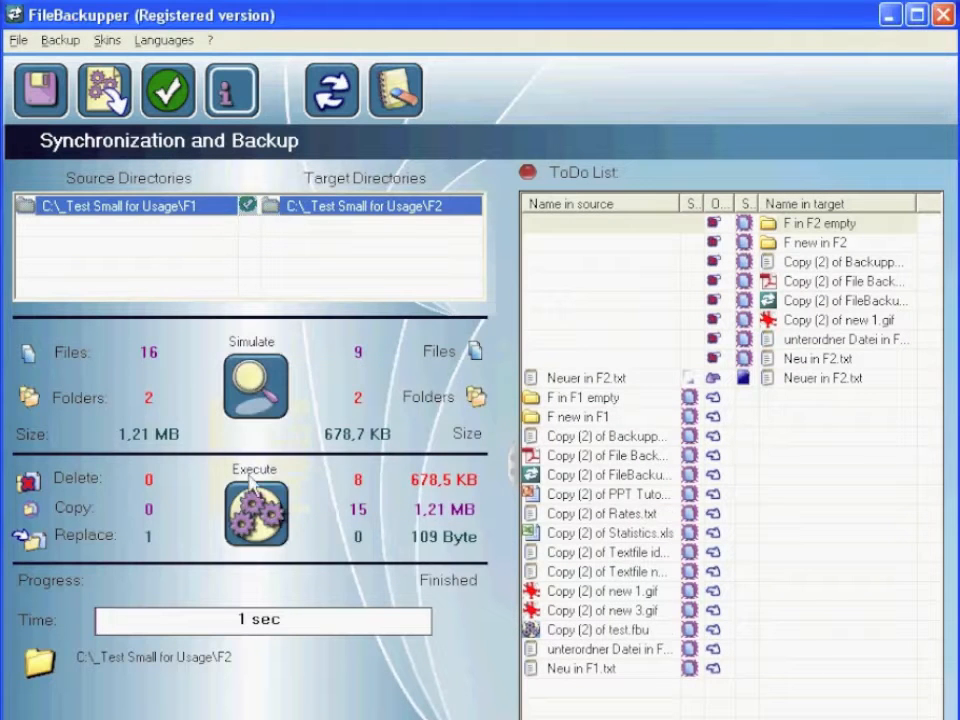
# Review the exclude filters, then rerun the simulation reporting 15 copies, 8 deletions and no exclusions.
pyautogui.click(256, 510)
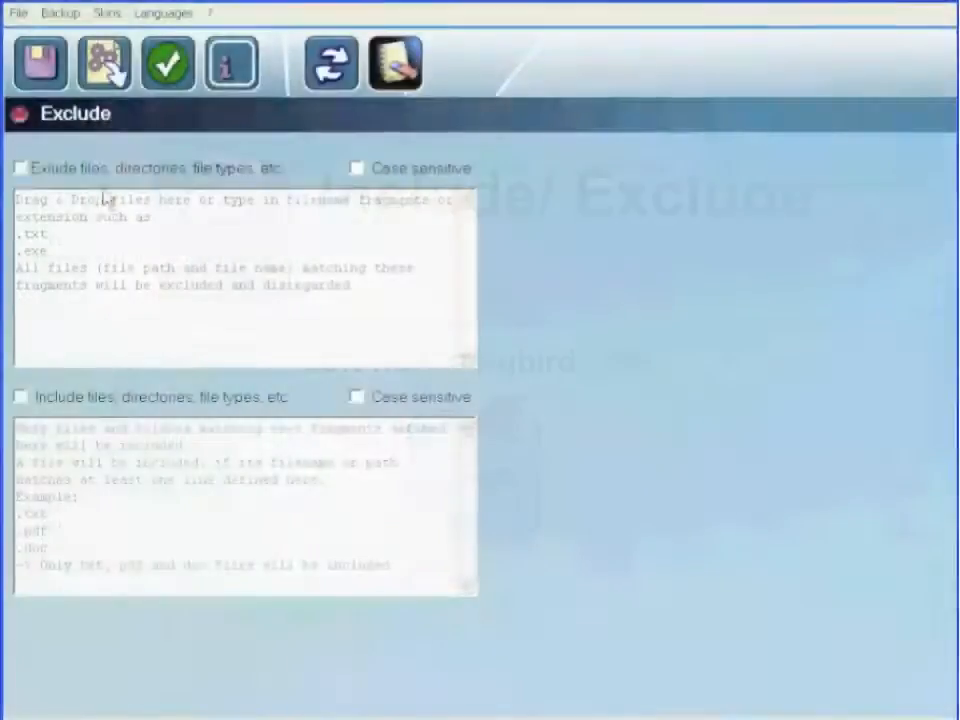
pyautogui.click(20, 196)
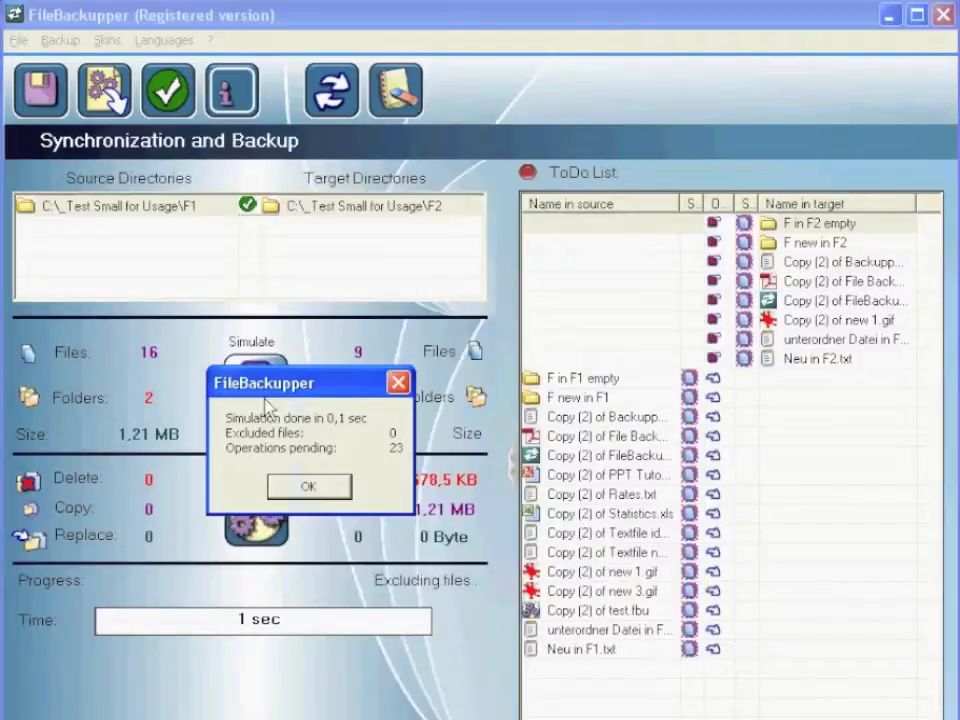
pyautogui.click(308, 486)
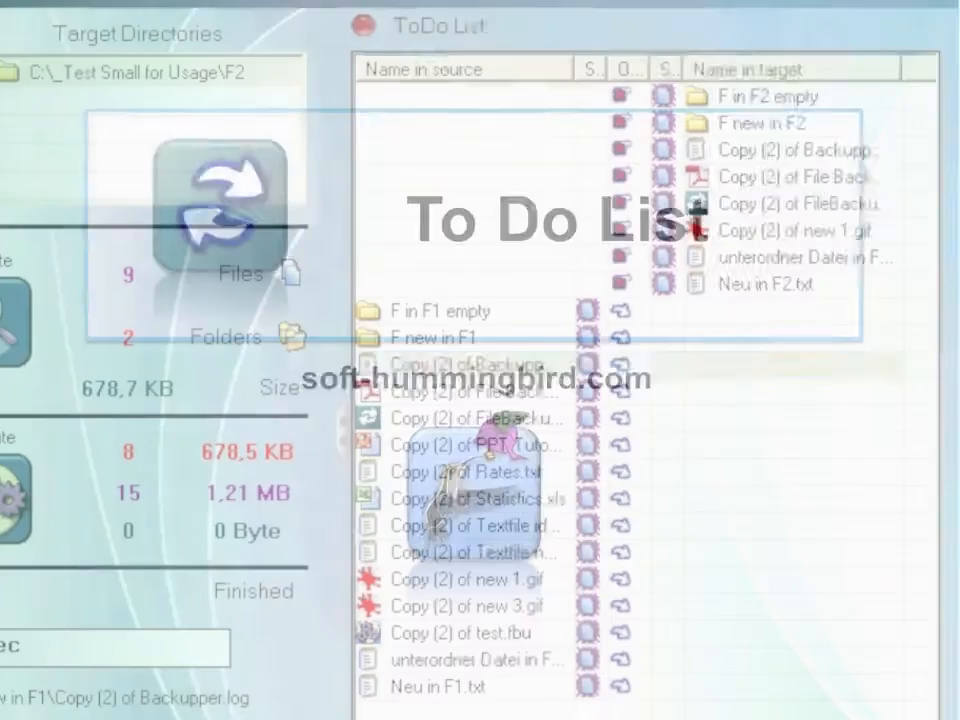
# Select the Backupper log copy, then the Rates.txt copy to reveal its F1\Copy (2) of Rates.txt path.
pyautogui.click(476, 364)
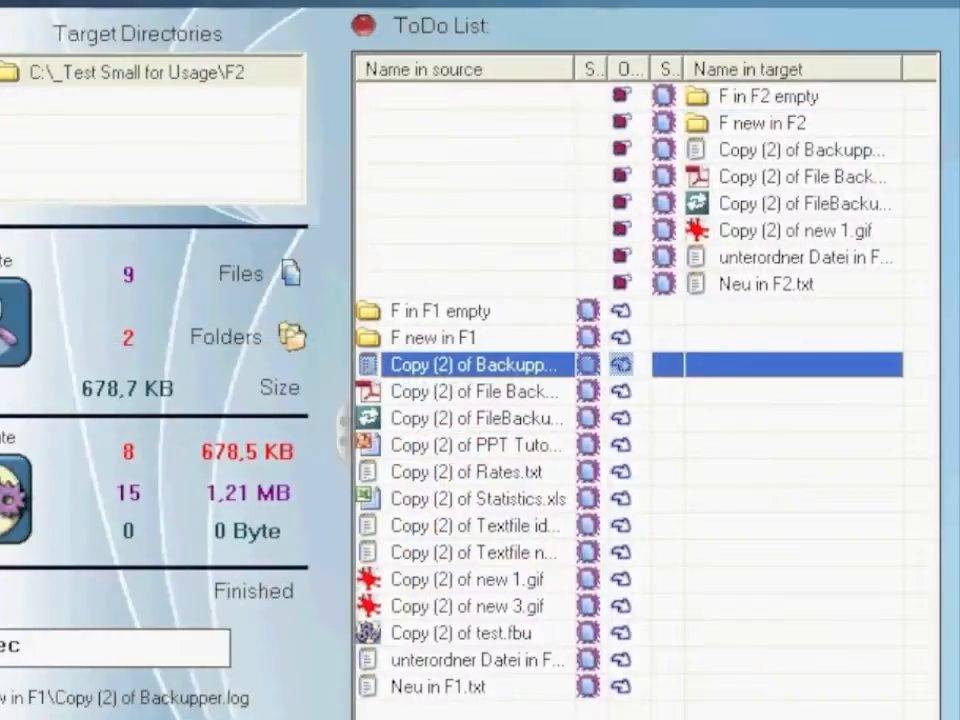
pyautogui.moveTo(620, 190)
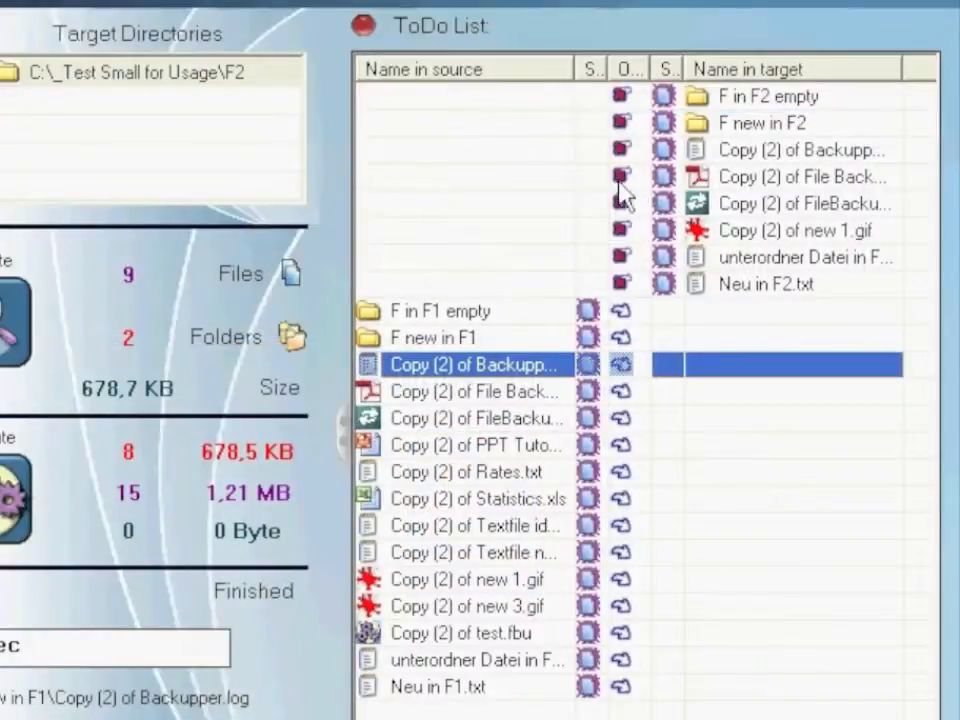
pyautogui.moveTo(470, 456)
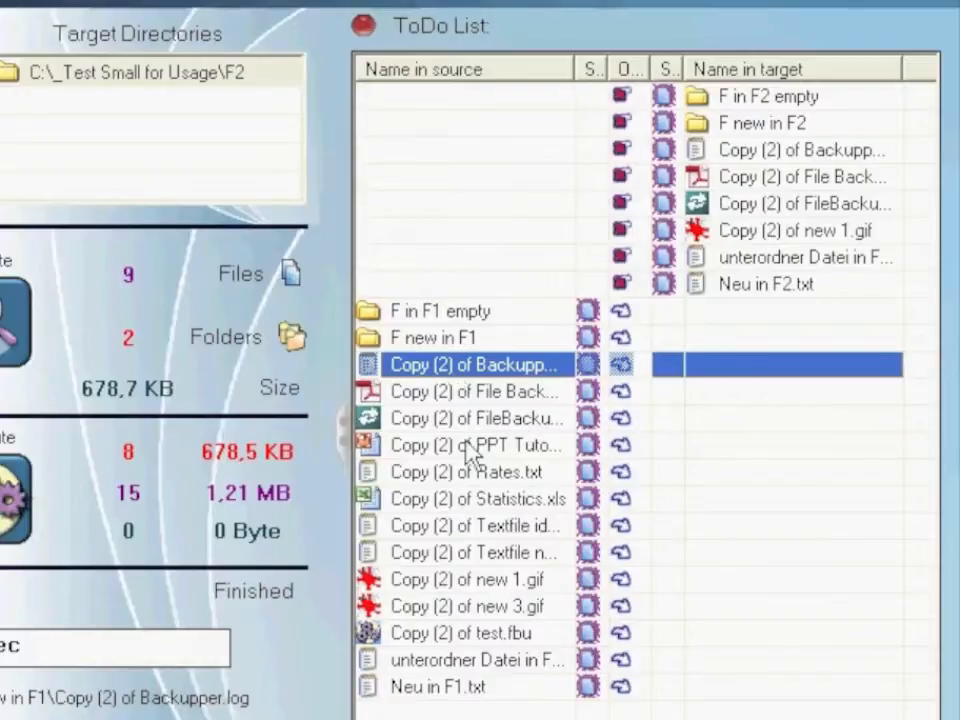
pyautogui.click(468, 472)
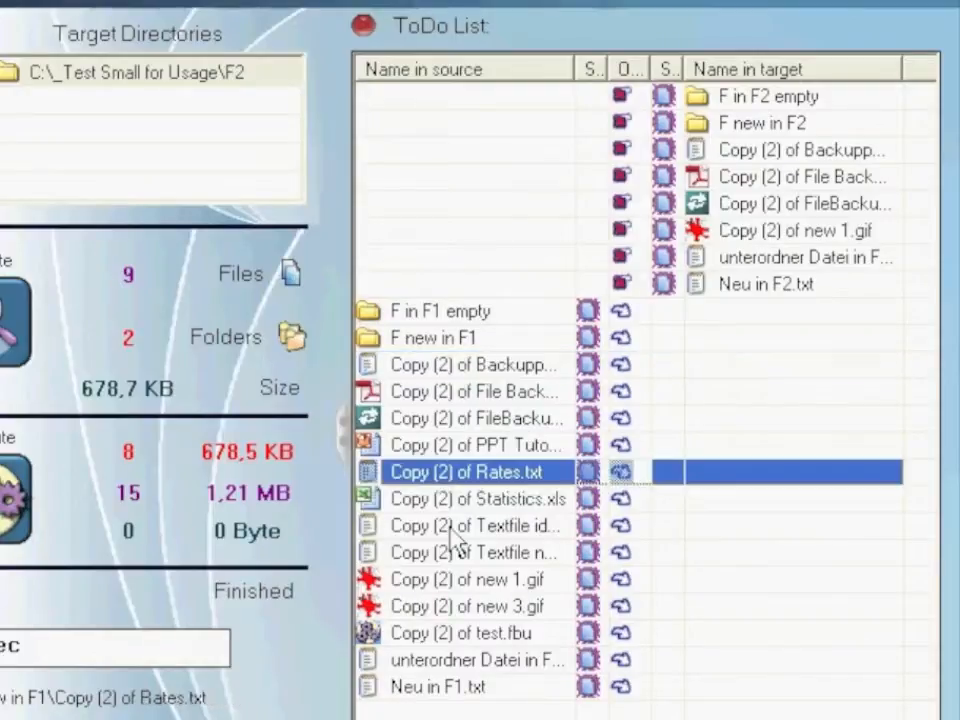